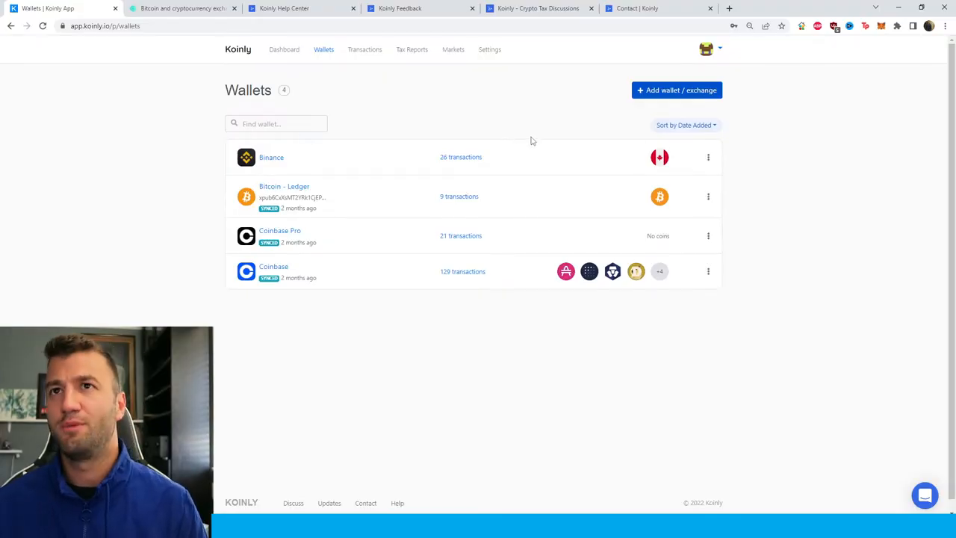
{"action": "mouse_move", "coordinate": [478, 144]}
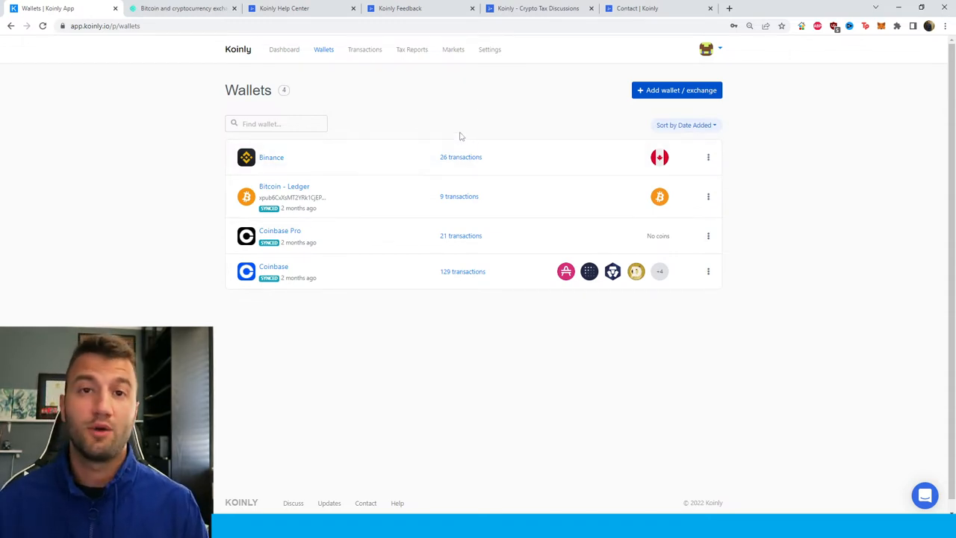
{"action": "mouse_move", "coordinate": [579, 104]}
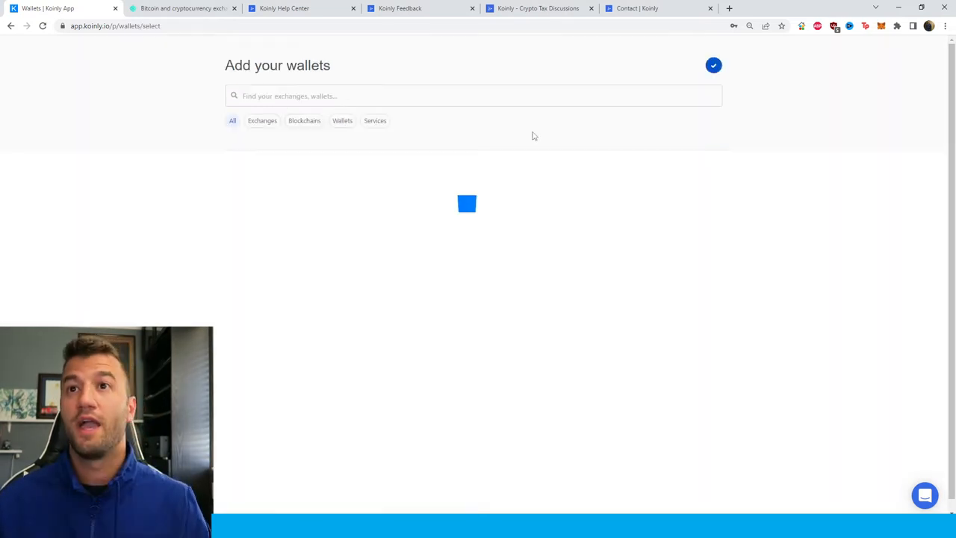
Search Koinly's wallet list for 'coincheck' and pick the Coincheck result.
{"action": "type", "text": "coi"}
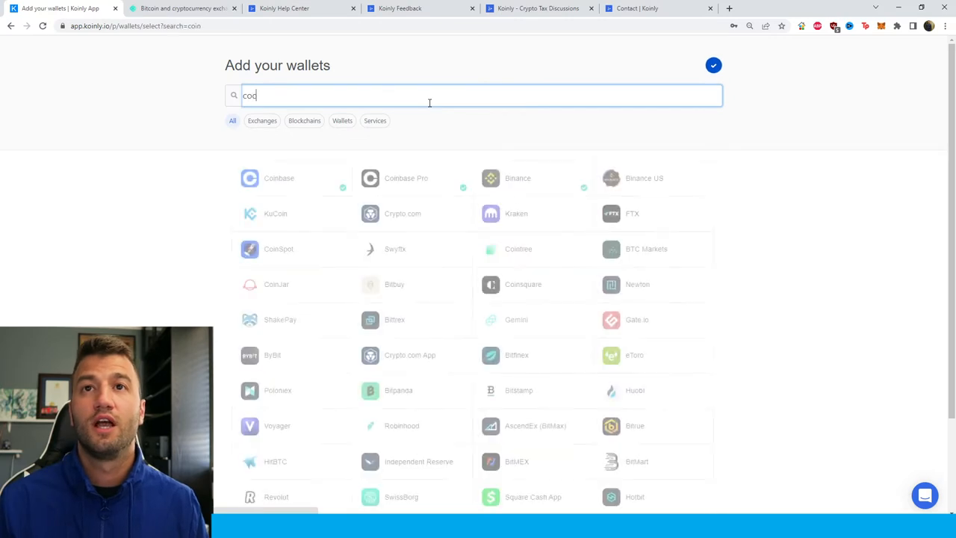
{"action": "key", "text": "Backspace"}
{"action": "type", "text": "incheck"}
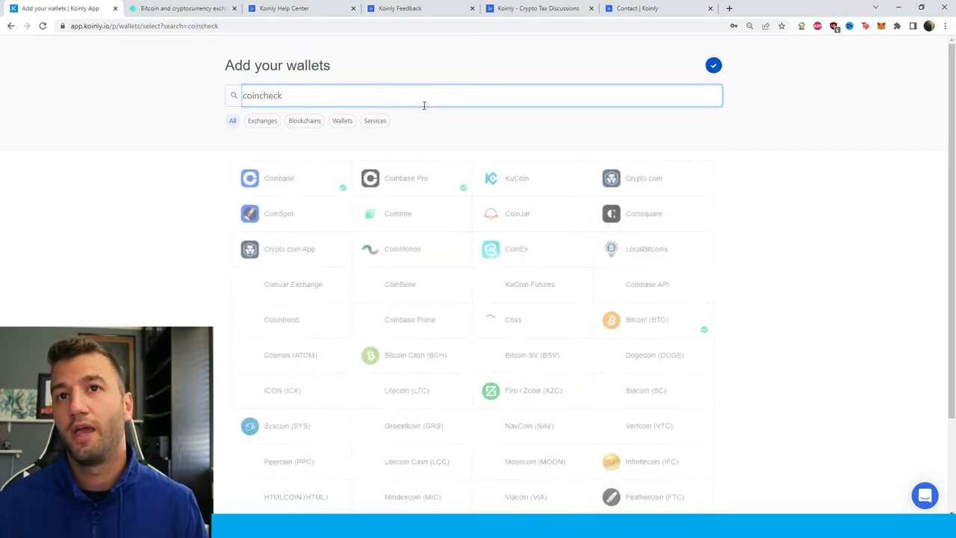
{"action": "left_click", "coordinate": [279, 178]}
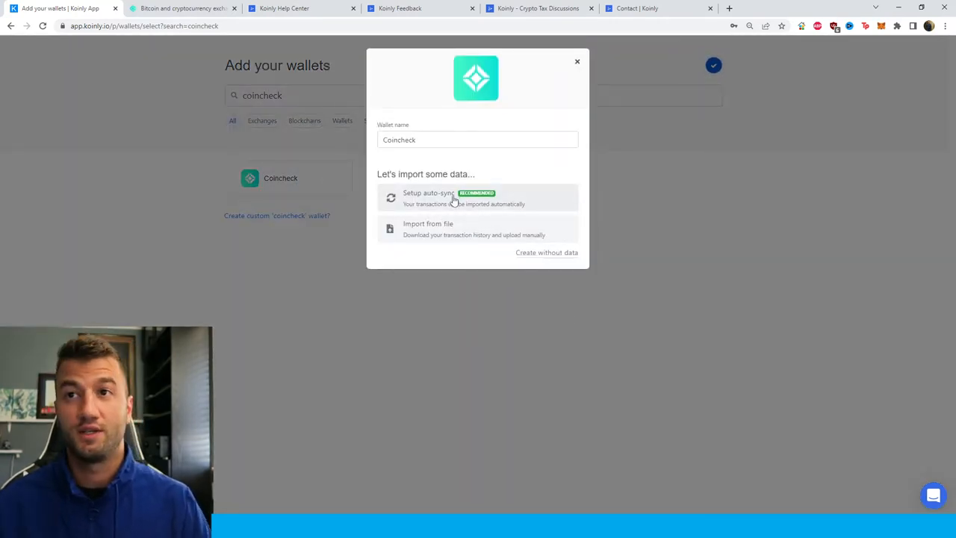
{"action": "mouse_move", "coordinate": [454, 237]}
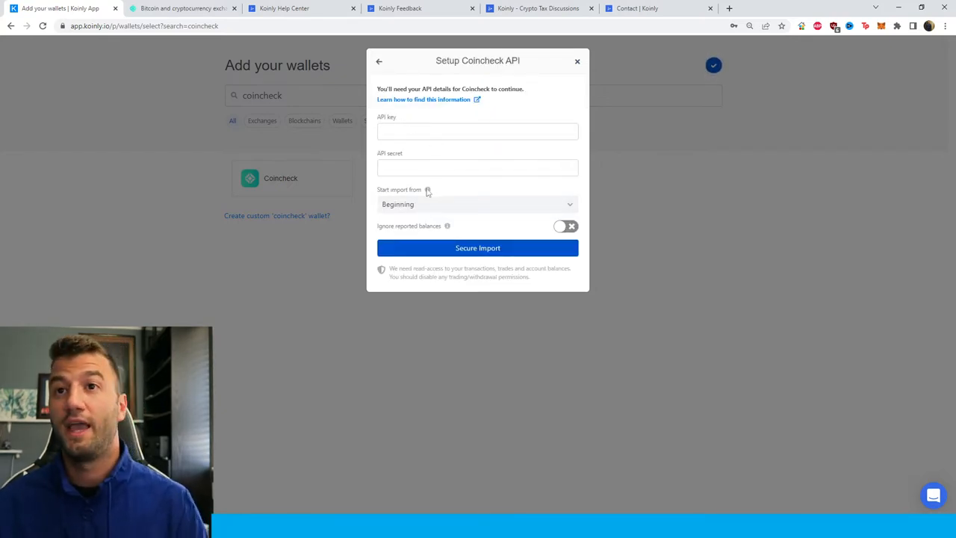
On the Coincheck site, go to account settings and its API Key page.
{"action": "left_click", "coordinate": [183, 9]}
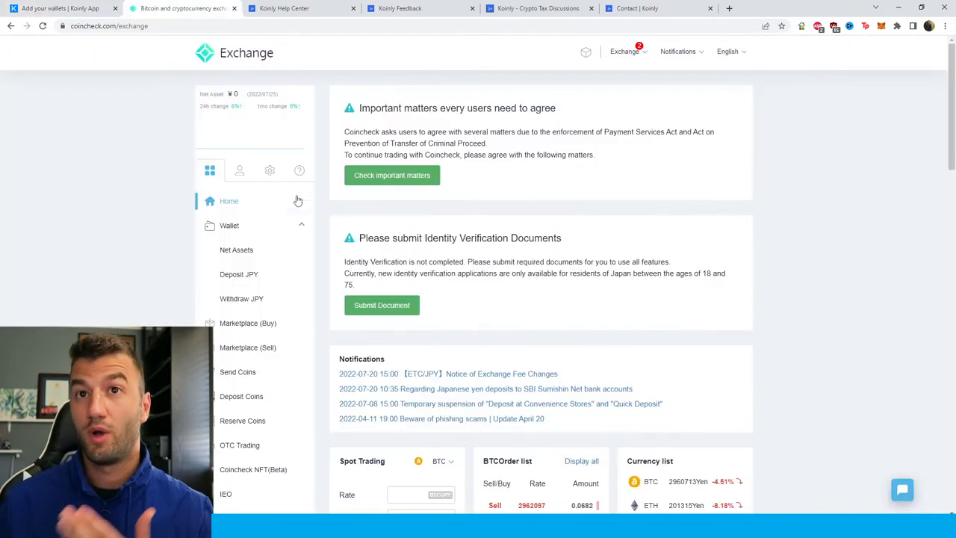
{"action": "left_click", "coordinate": [270, 171]}
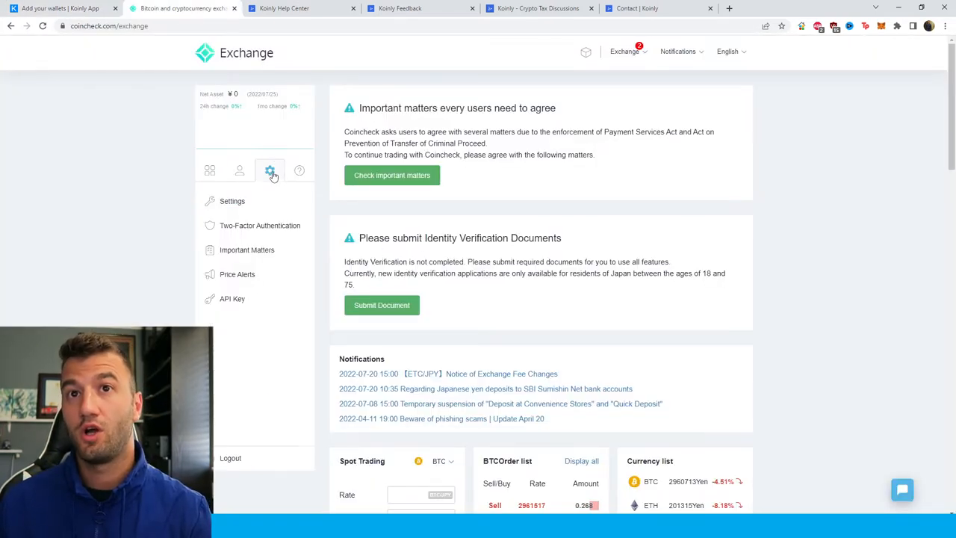
{"action": "left_click", "coordinate": [233, 298]}
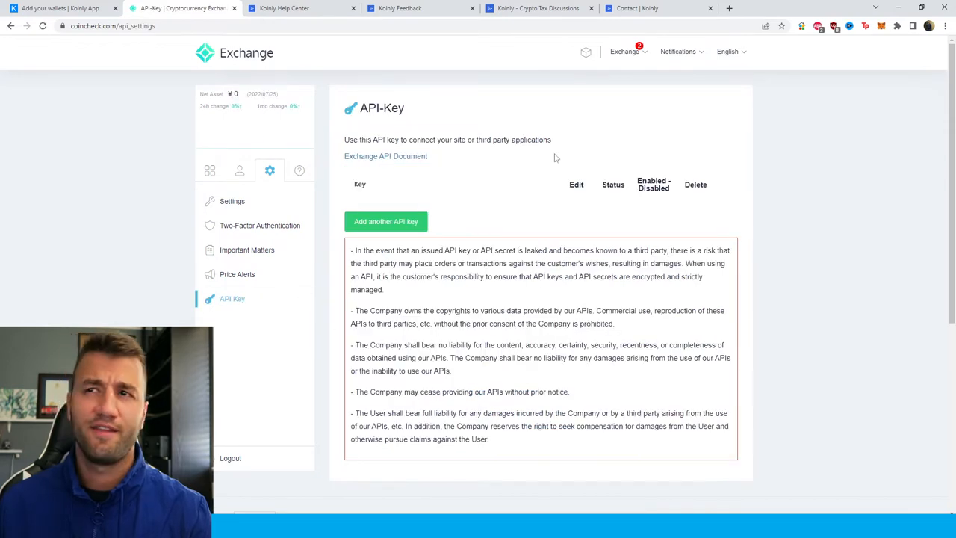
{"action": "mouse_move", "coordinate": [469, 162]}
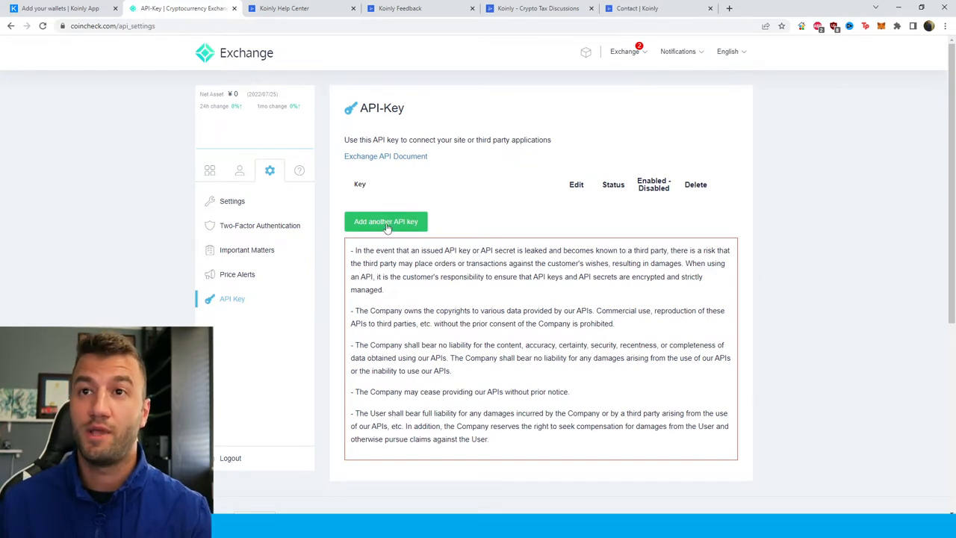
Create a Coincheck API key with trading history, account info and deposit history permissions.
{"action": "left_click", "coordinate": [386, 221]}
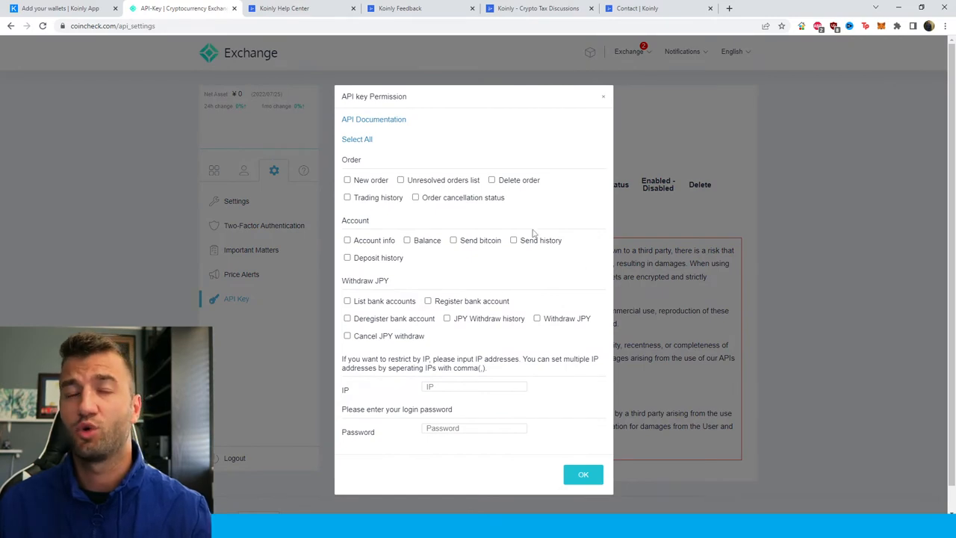
{"action": "mouse_move", "coordinate": [514, 238]}
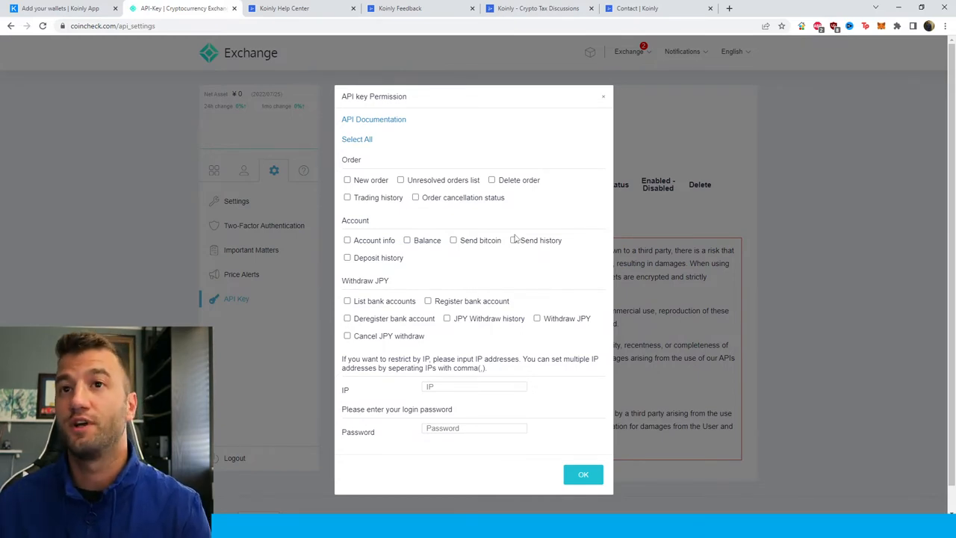
{"action": "left_click", "coordinate": [346, 197]}
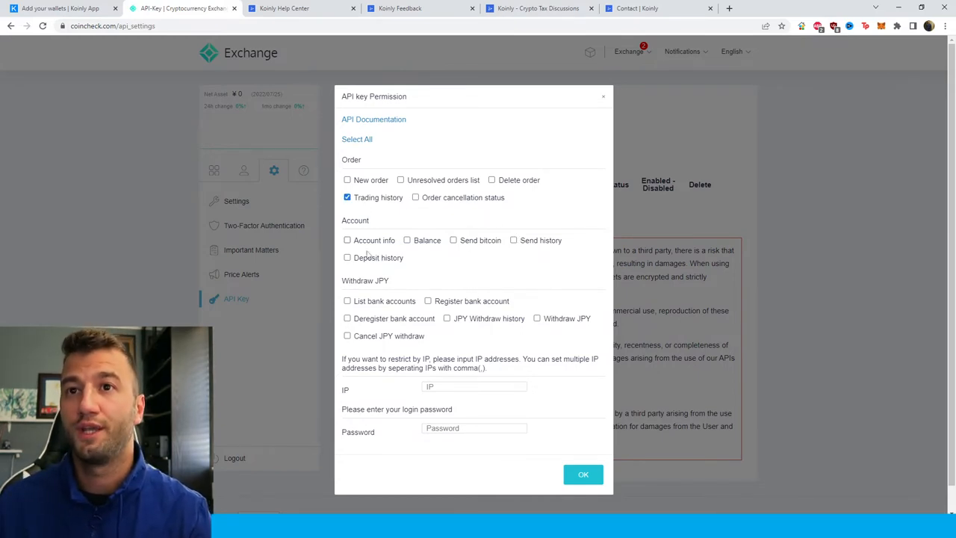
{"action": "left_click", "coordinate": [346, 240]}
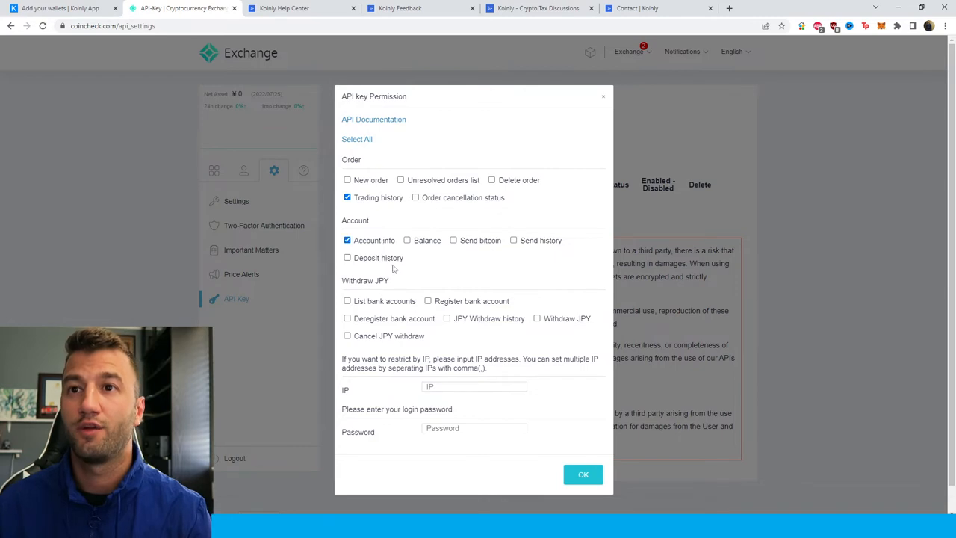
{"action": "left_click", "coordinate": [407, 240]}
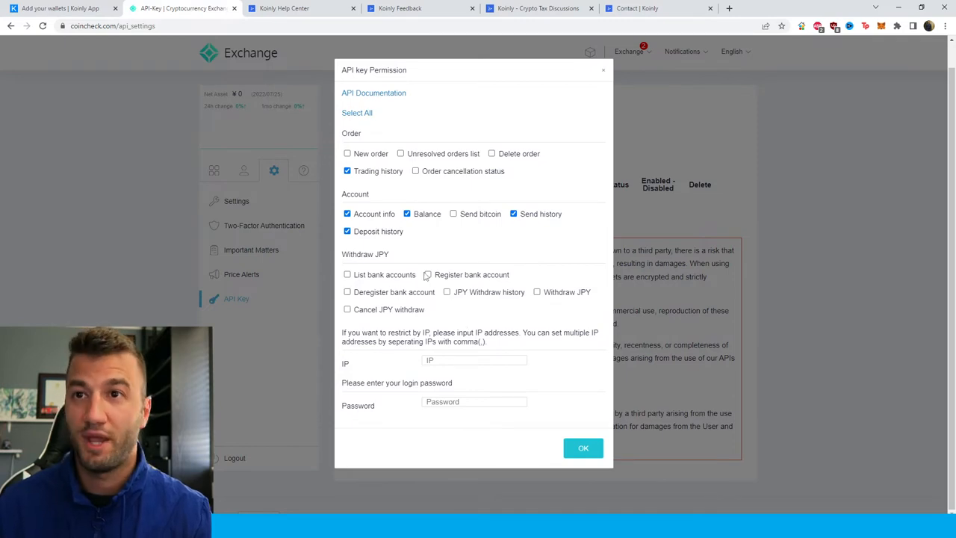
{"action": "mouse_move", "coordinate": [498, 285]}
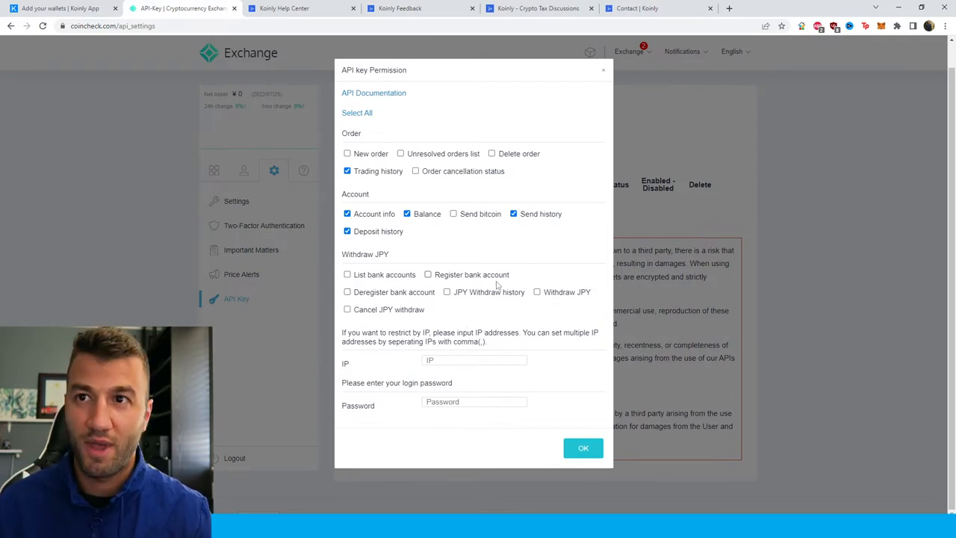
{"action": "mouse_move", "coordinate": [451, 324]}
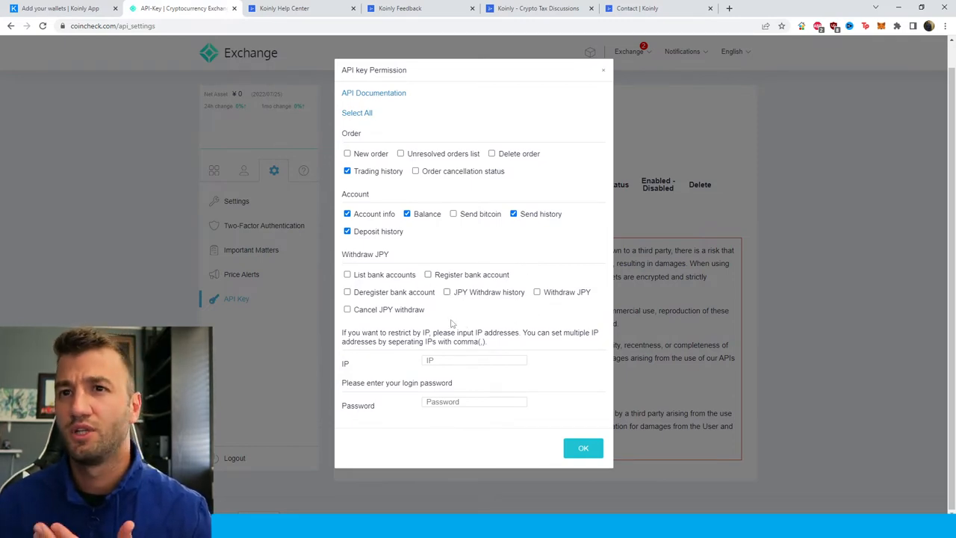
{"action": "mouse_move", "coordinate": [415, 316]}
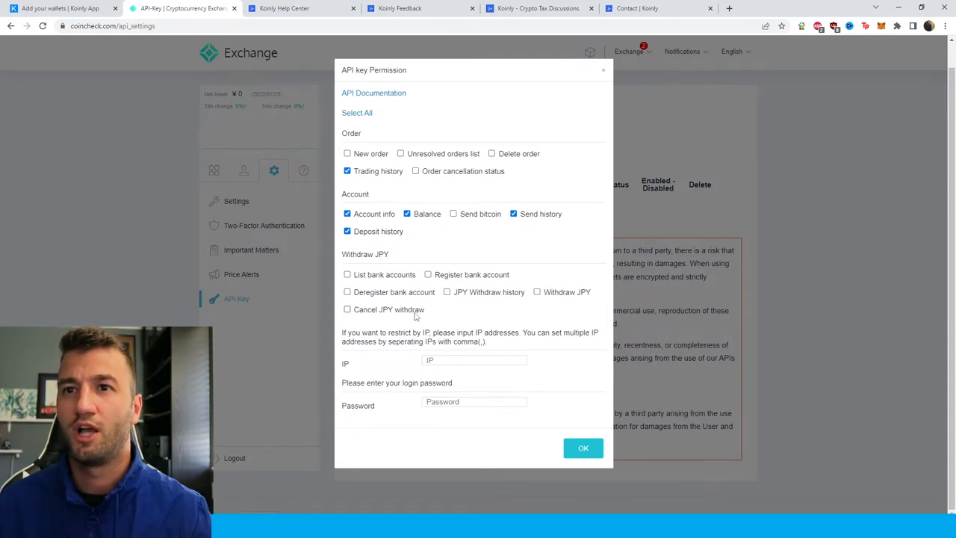
{"action": "mouse_move", "coordinate": [489, 297]}
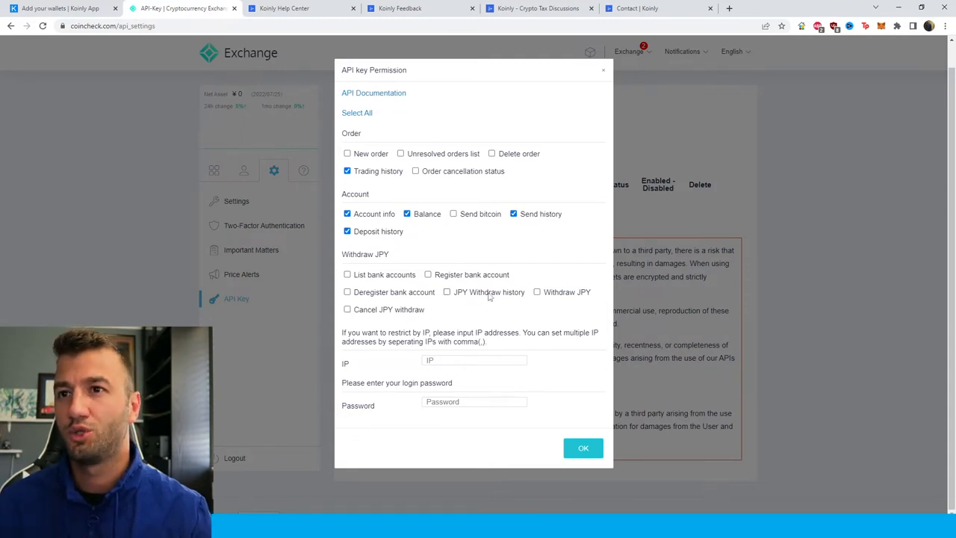
{"action": "mouse_move", "coordinate": [499, 353]}
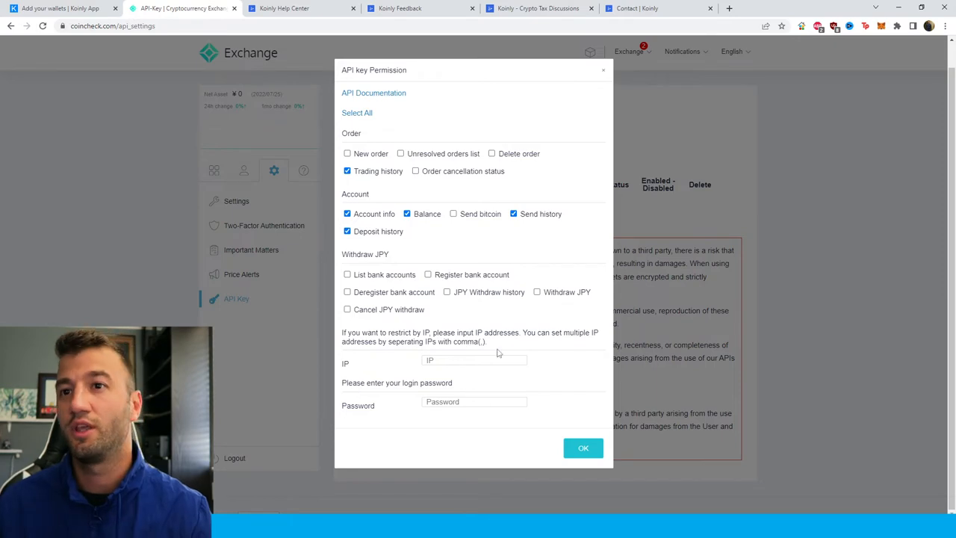
{"action": "mouse_move", "coordinate": [419, 420]}
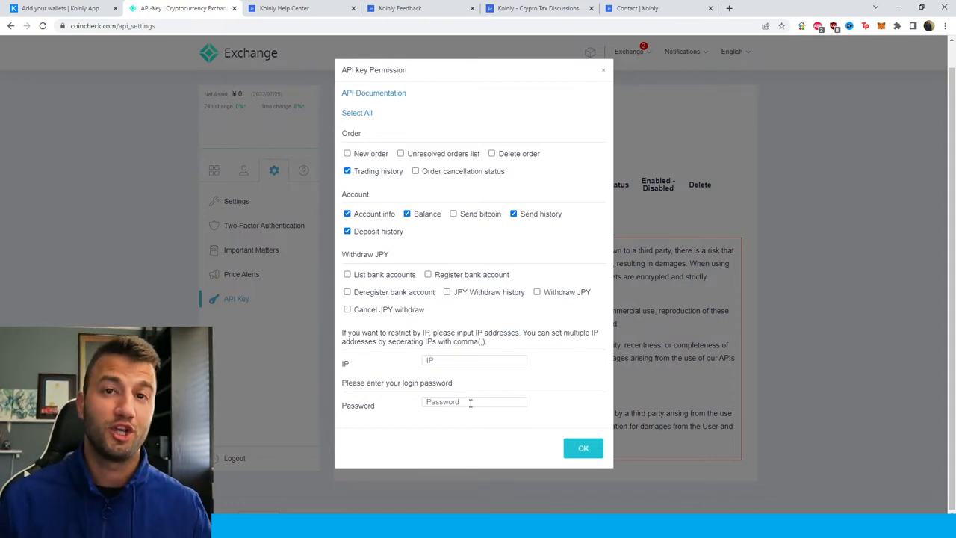
{"action": "left_click", "coordinate": [584, 448]}
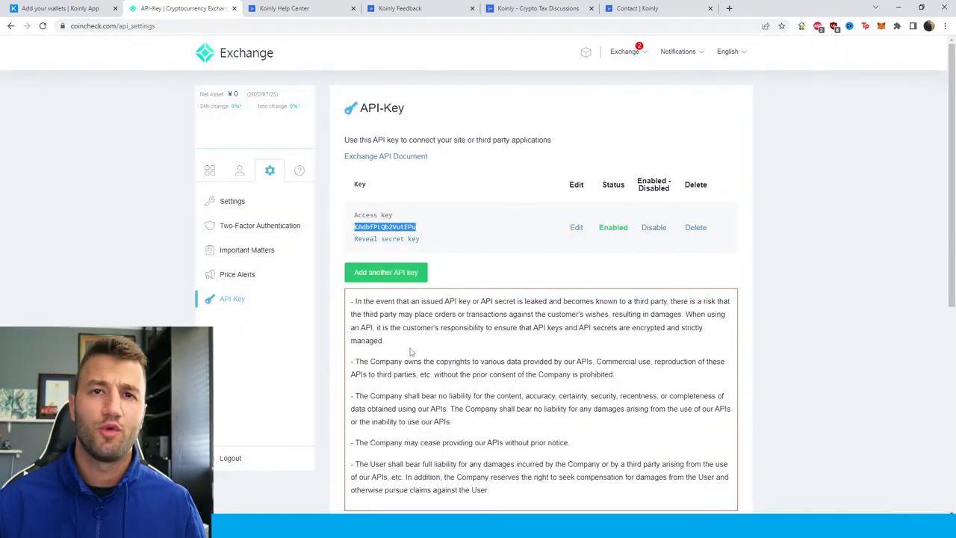
Copy the new Coincheck access key into Koinly's API setup form.
{"action": "left_click", "coordinate": [426, 232]}
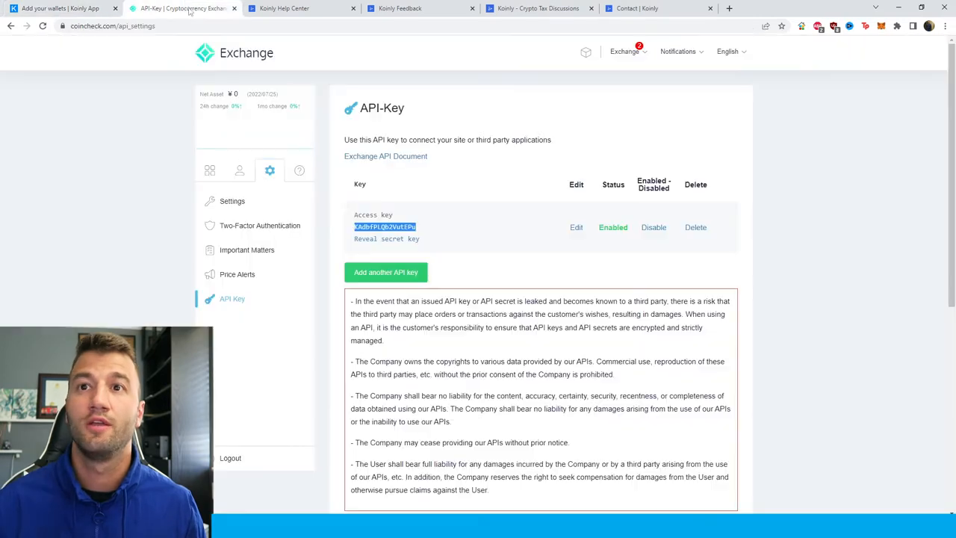
{"action": "left_click", "coordinate": [386, 238]}
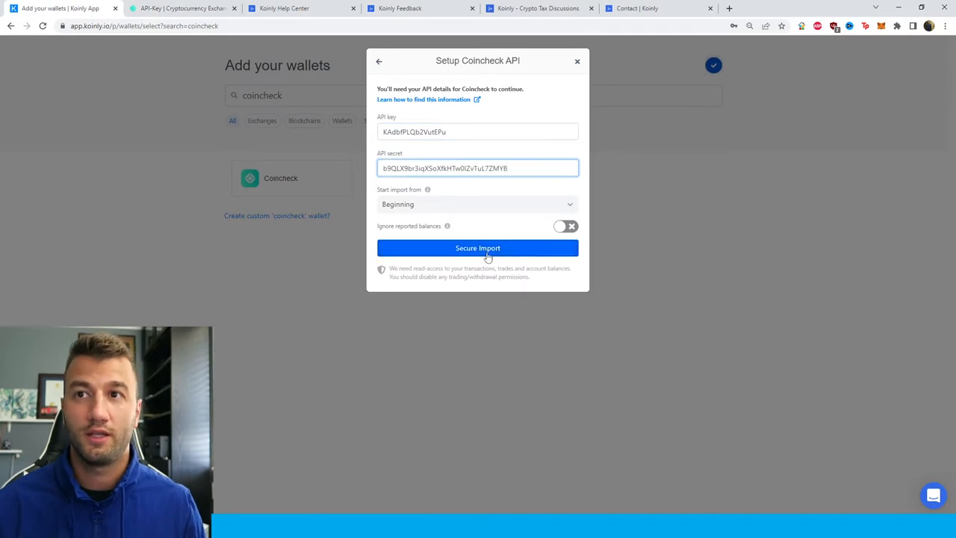
Import via API, then add a second Coincheck wallet set to import from file.
{"action": "left_click", "coordinate": [479, 247]}
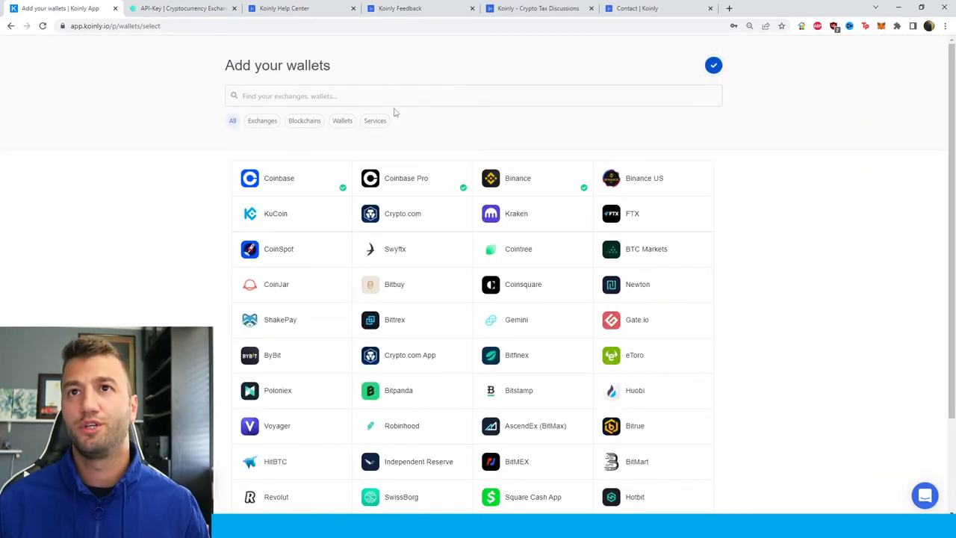
{"action": "type", "text": "coincheck"}
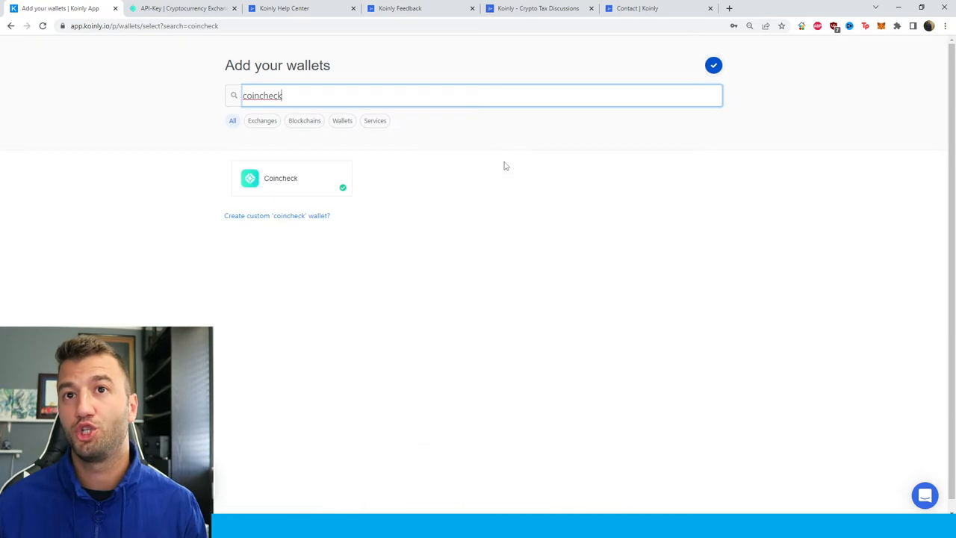
{"action": "left_click", "coordinate": [280, 178]}
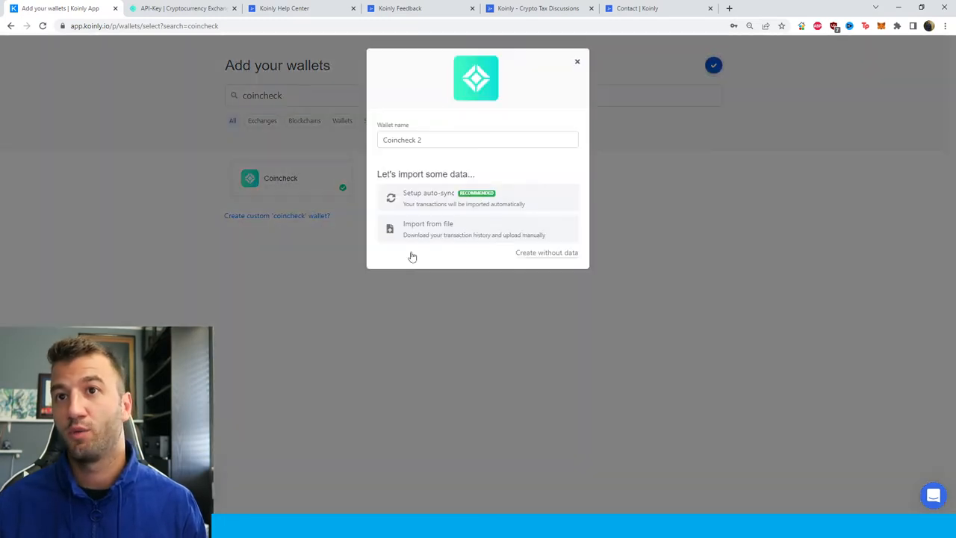
{"action": "left_click", "coordinate": [428, 229]}
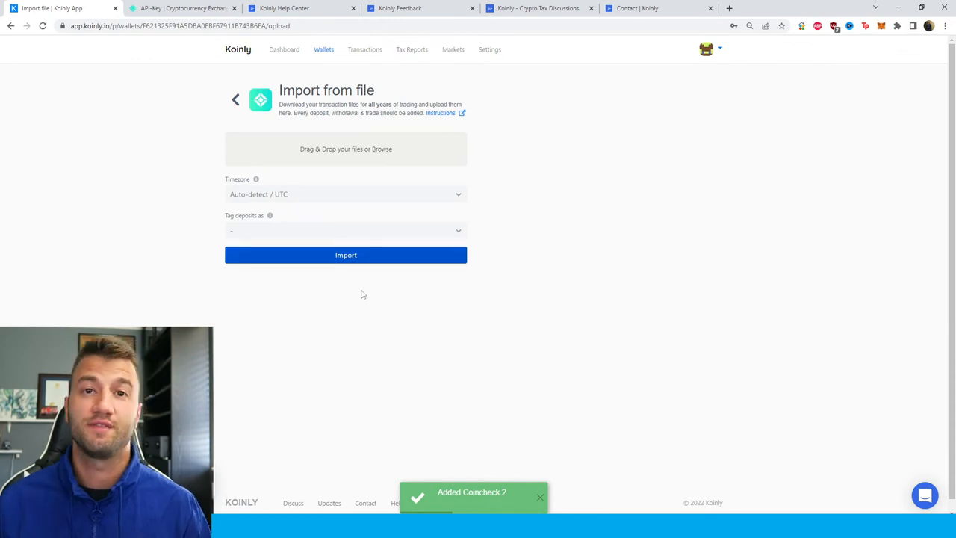
Download Coincheck's full transaction history as a CSV for Koinly.
{"action": "left_click", "coordinate": [183, 8]}
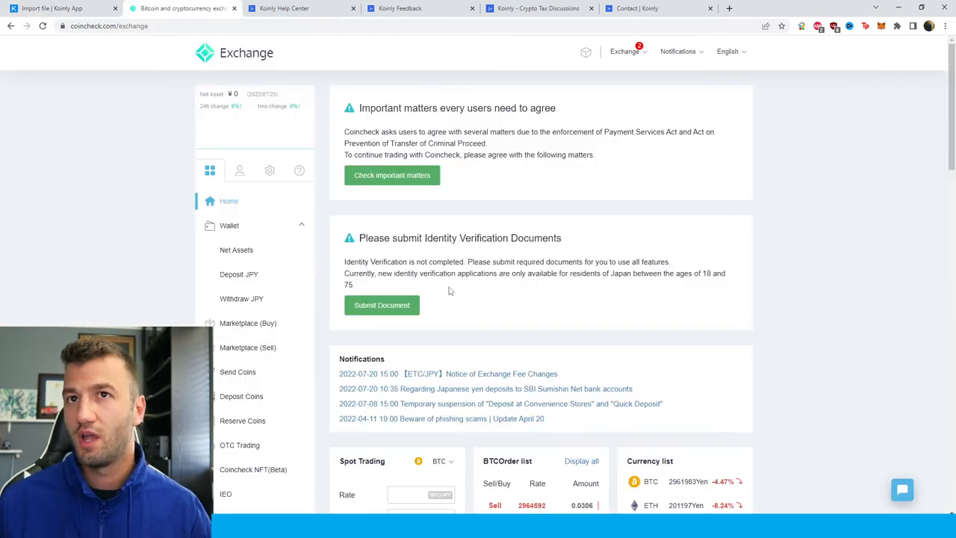
{"action": "mouse_move", "coordinate": [687, 151]}
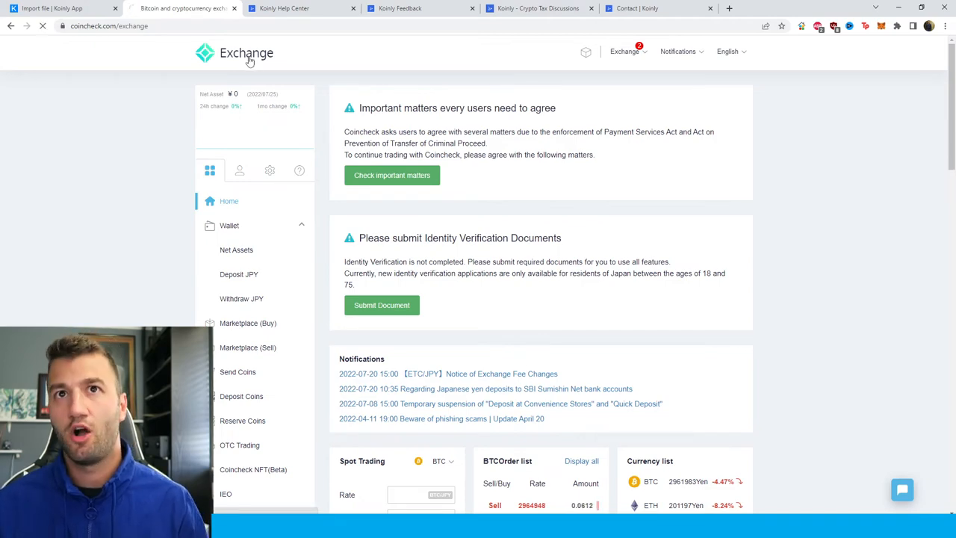
{"action": "scroll", "scroll_direction": "down", "scroll_amount": 3}
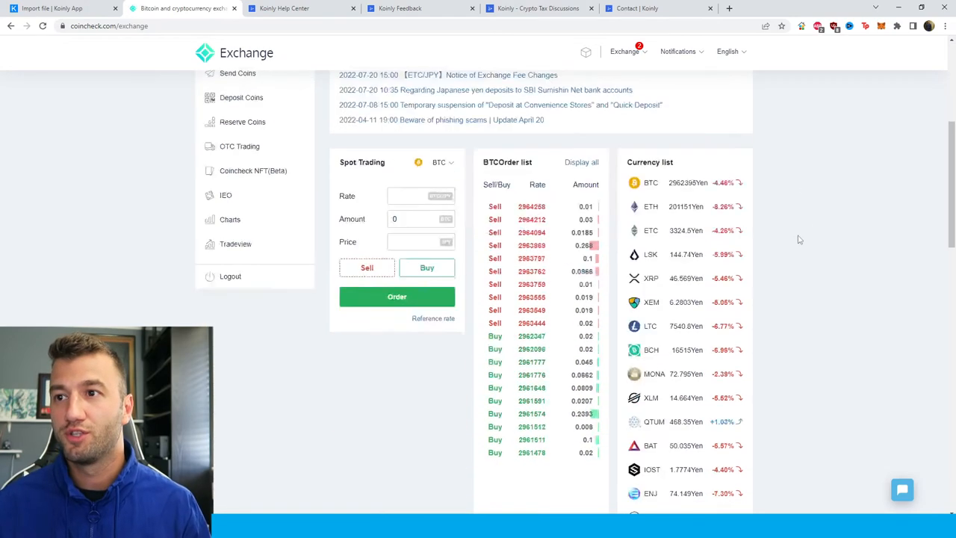
{"action": "scroll", "scroll_direction": "down", "scroll_amount": 3}
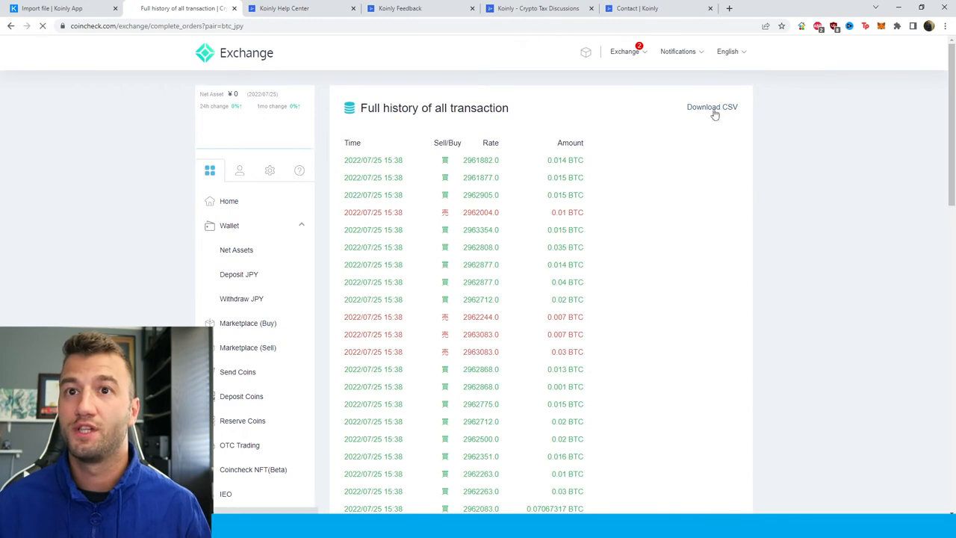
{"action": "left_click", "coordinate": [63, 8]}
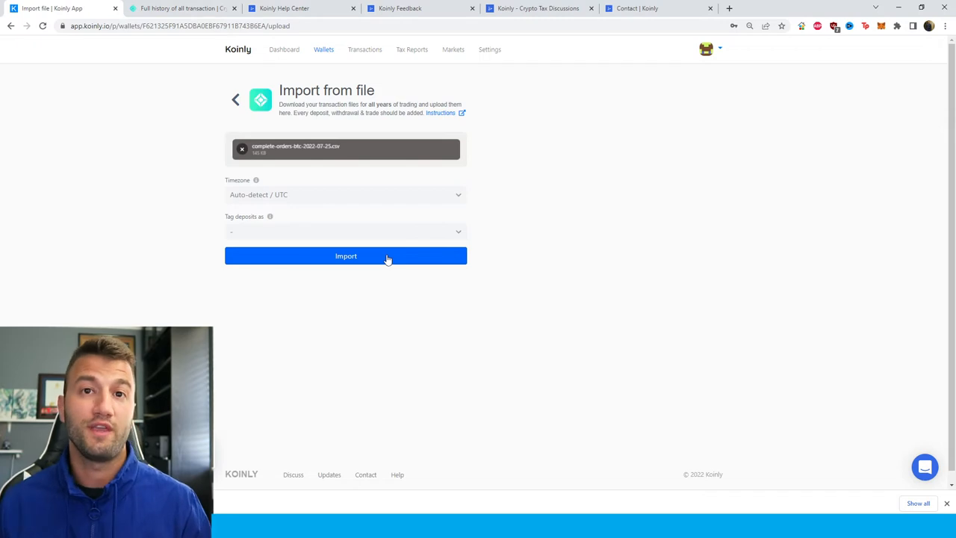
Import the Coincheck CSV, browse the 164 transactions, and open Tax Reports.
{"action": "left_click", "coordinate": [346, 255]}
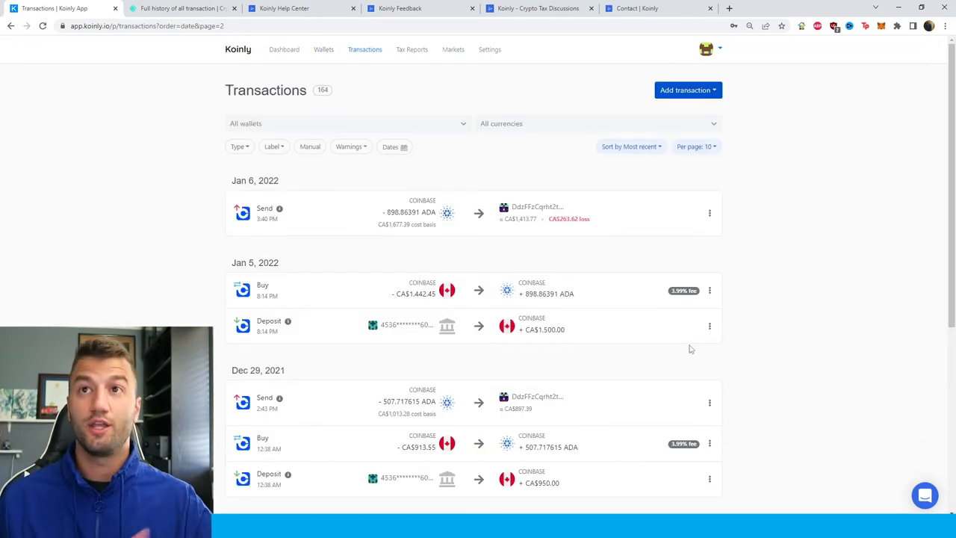
{"action": "scroll", "scroll_direction": "down", "scroll_amount": 3}
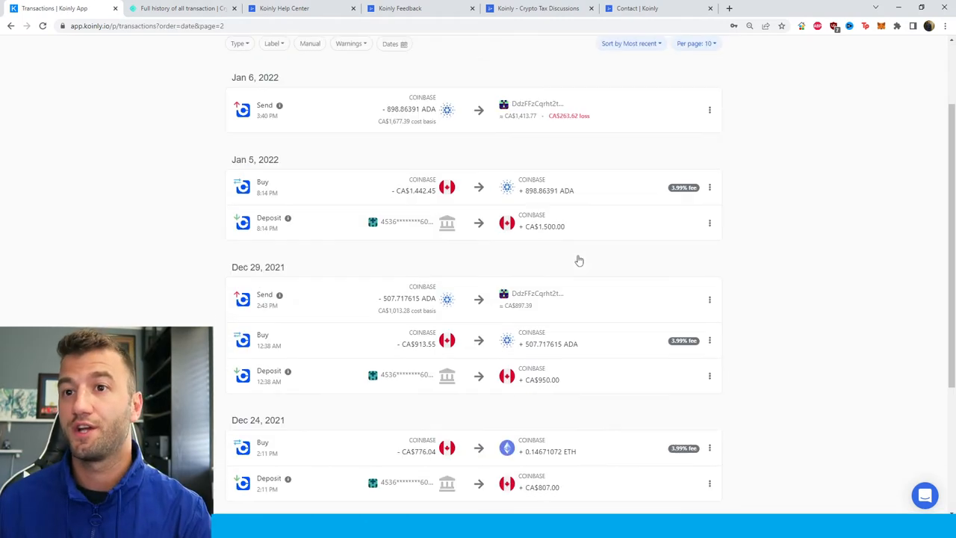
{"action": "scroll", "scroll_direction": "down", "scroll_amount": 3}
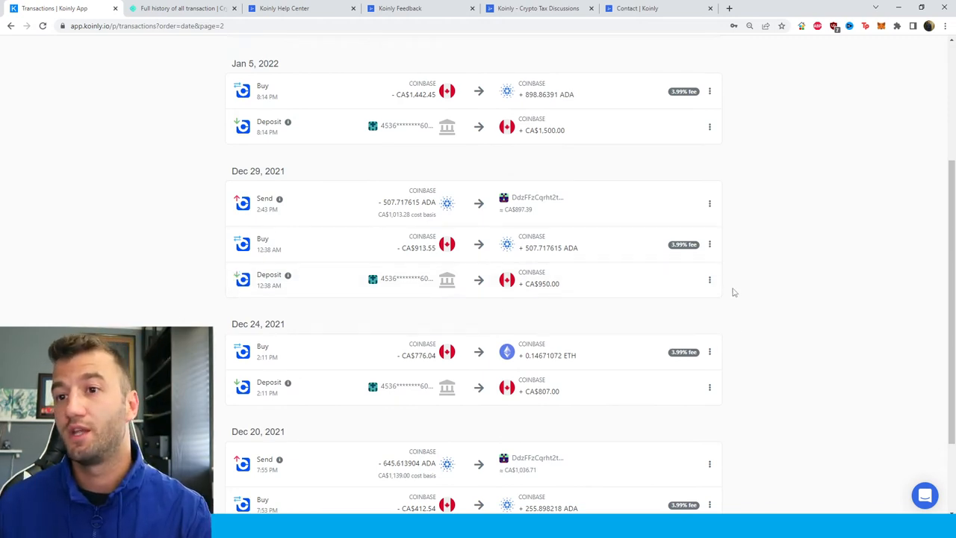
{"action": "left_click", "coordinate": [412, 49]}
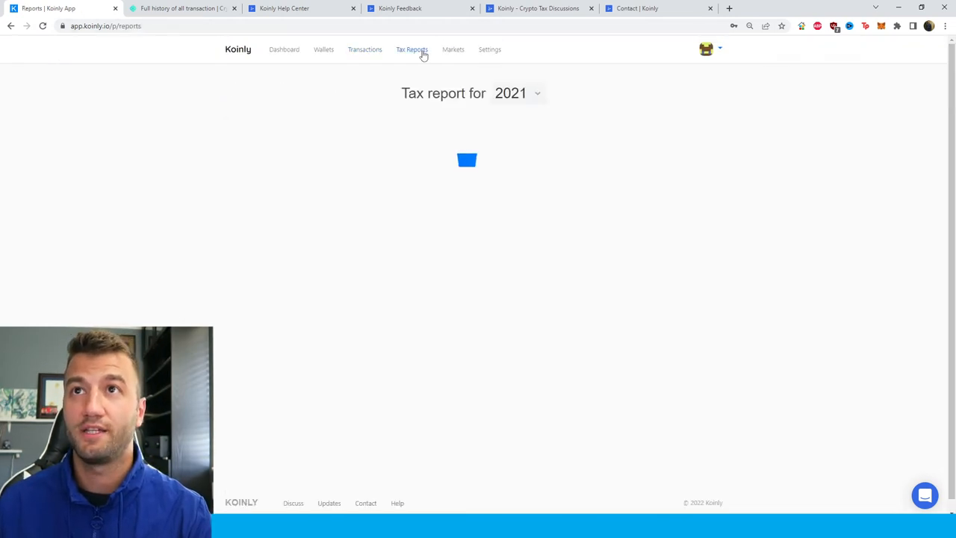
Scroll the loaded 2021 report: 142 transactions, CA$130.25 gains, CA$25.64 income.
{"action": "left_click", "coordinate": [412, 49]}
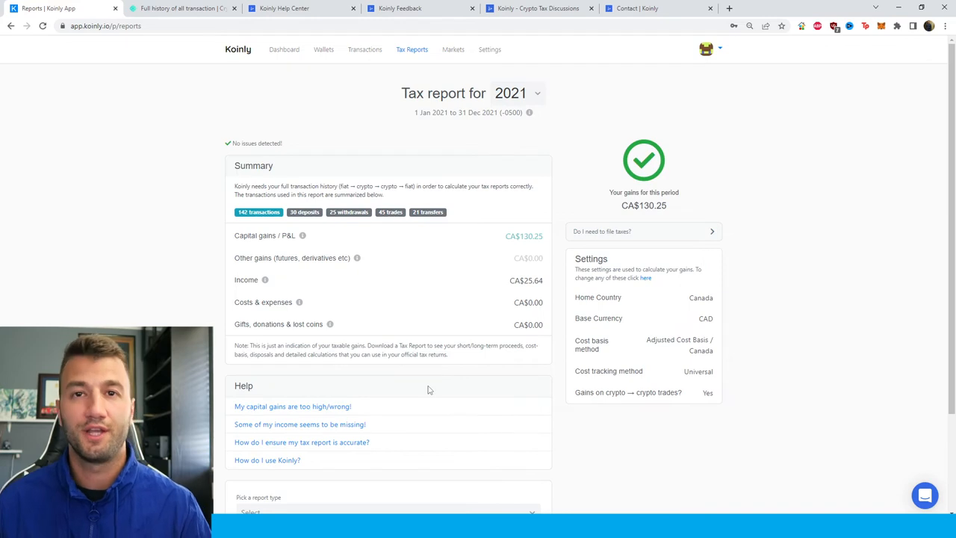
{"action": "mouse_move", "coordinate": [439, 408]}
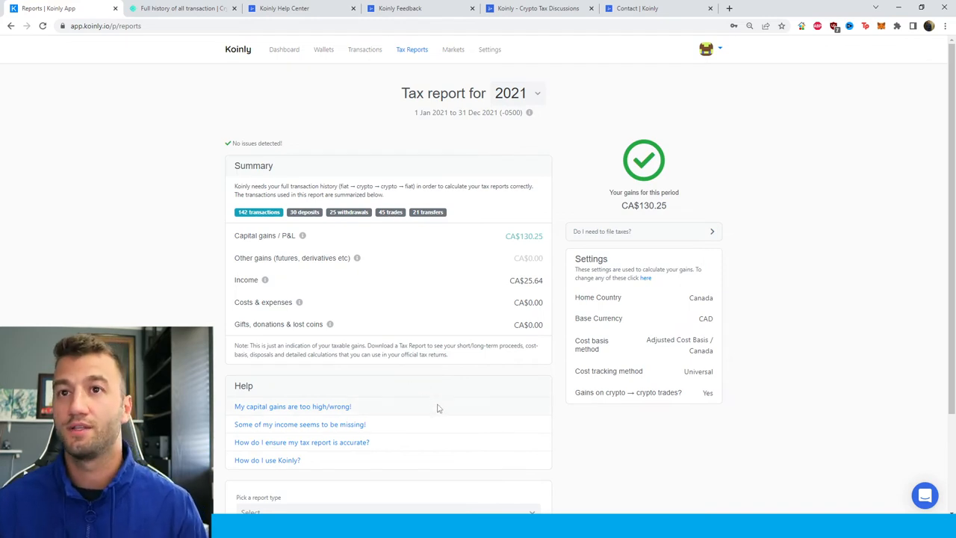
{"action": "scroll", "scroll_direction": "down", "scroll_amount": 3}
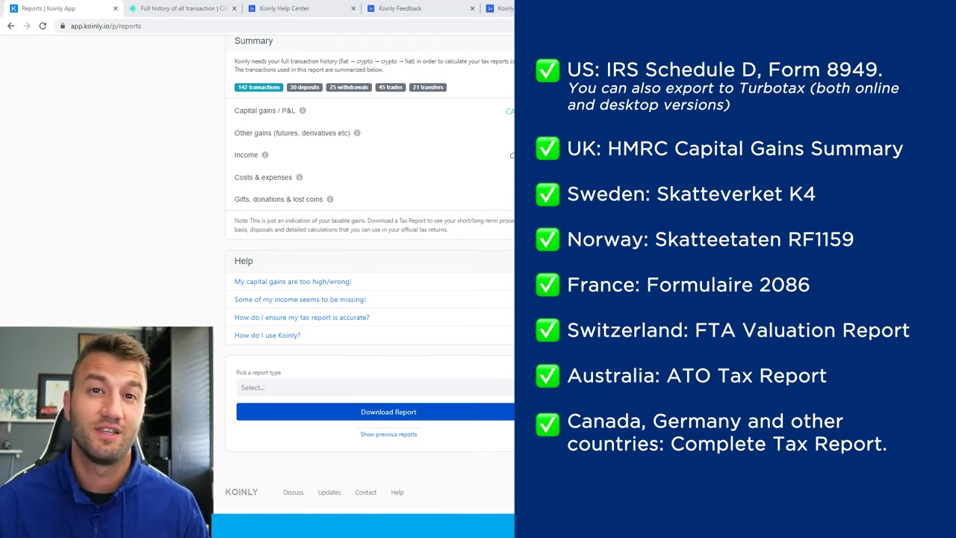
View the Koinly Help Center, feedback board and Contact Koinly tabs in turn.
{"action": "left_click", "coordinate": [284, 9]}
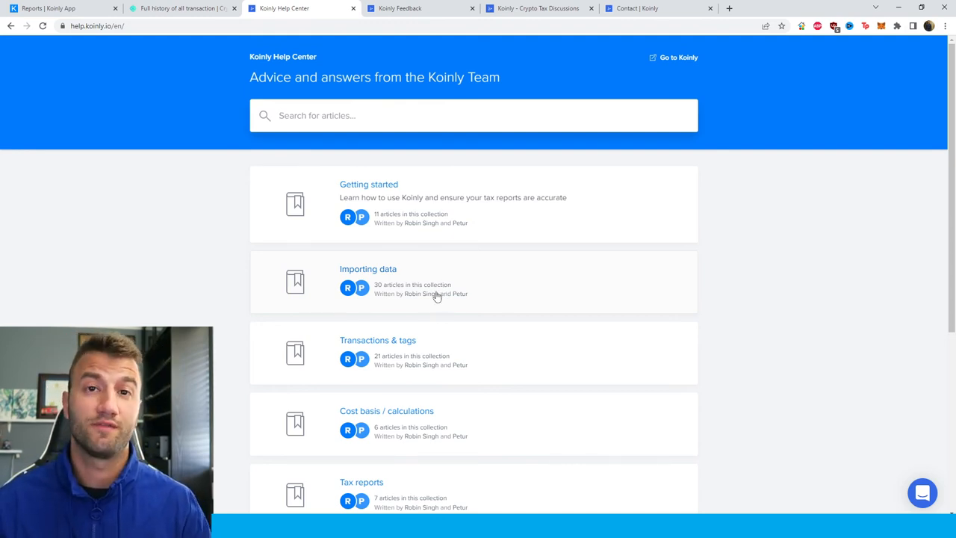
{"action": "left_click", "coordinate": [420, 8]}
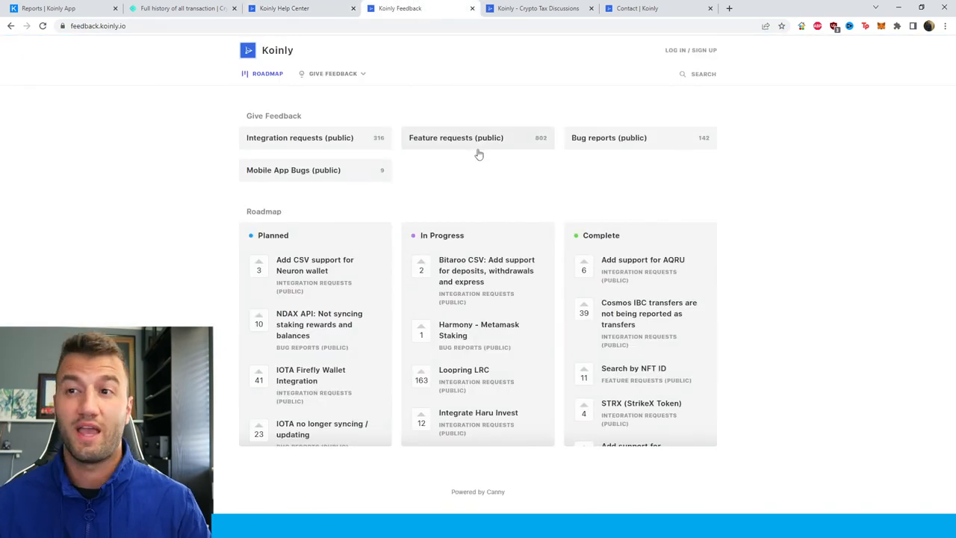
{"action": "mouse_move", "coordinate": [523, 238]}
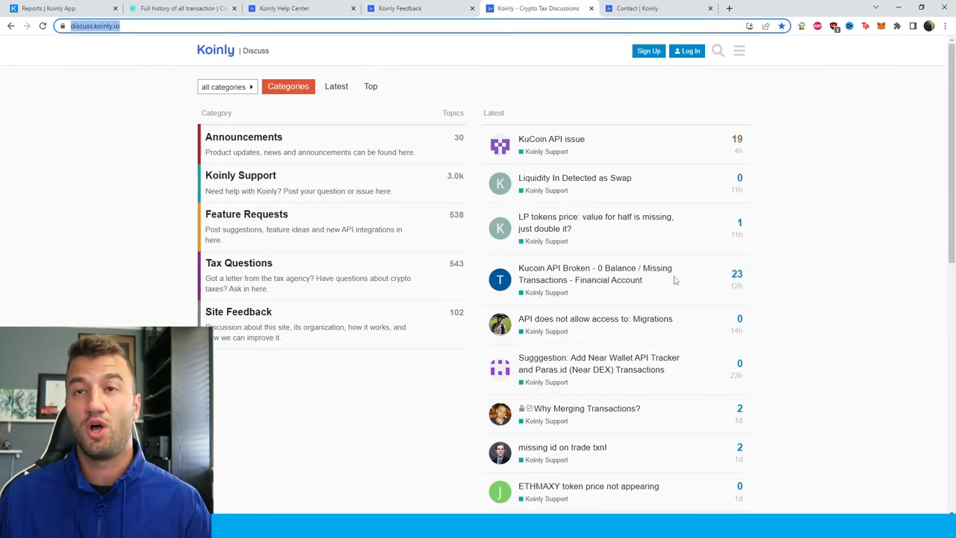
{"action": "left_click", "coordinate": [657, 8]}
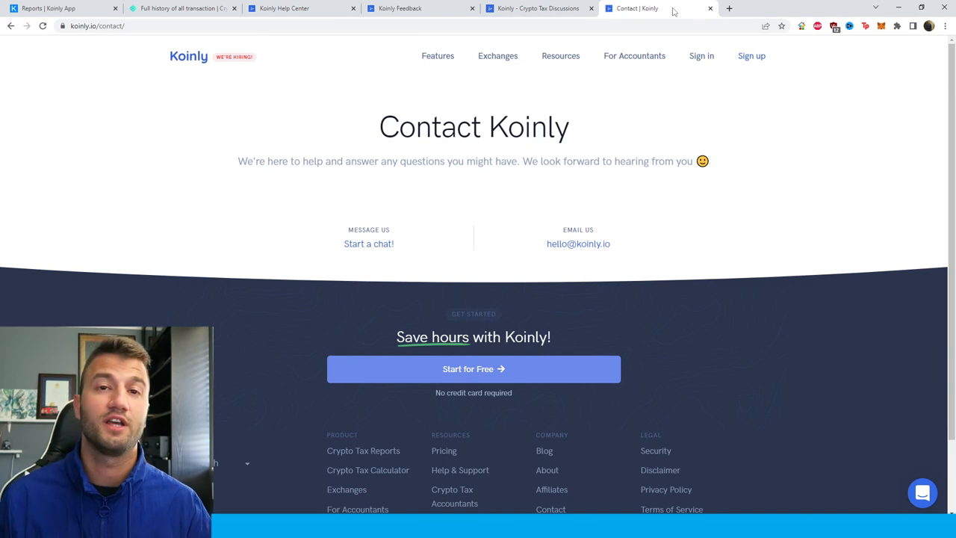